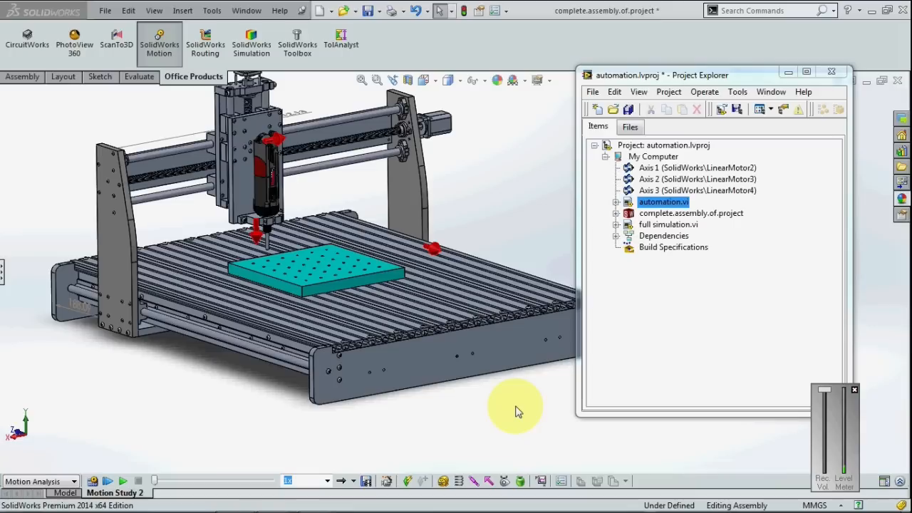
mouse_move(510, 392)
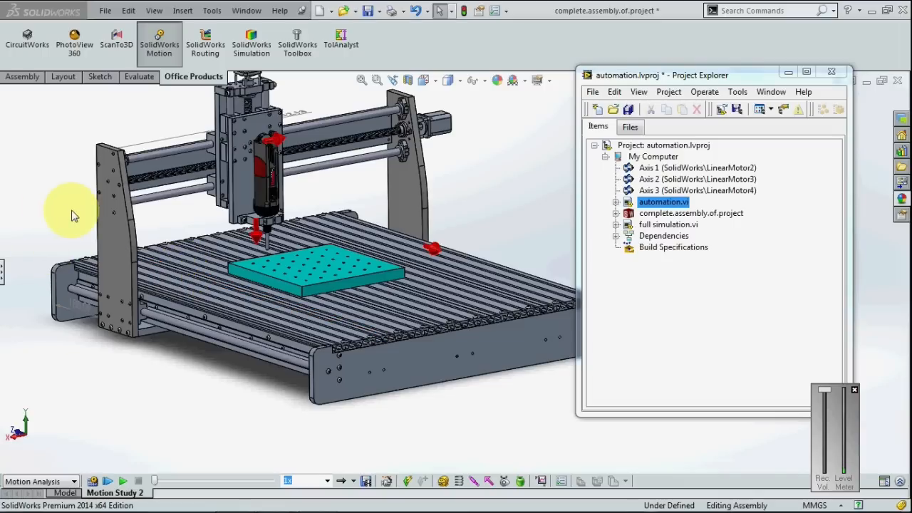
mouse_move(516, 160)
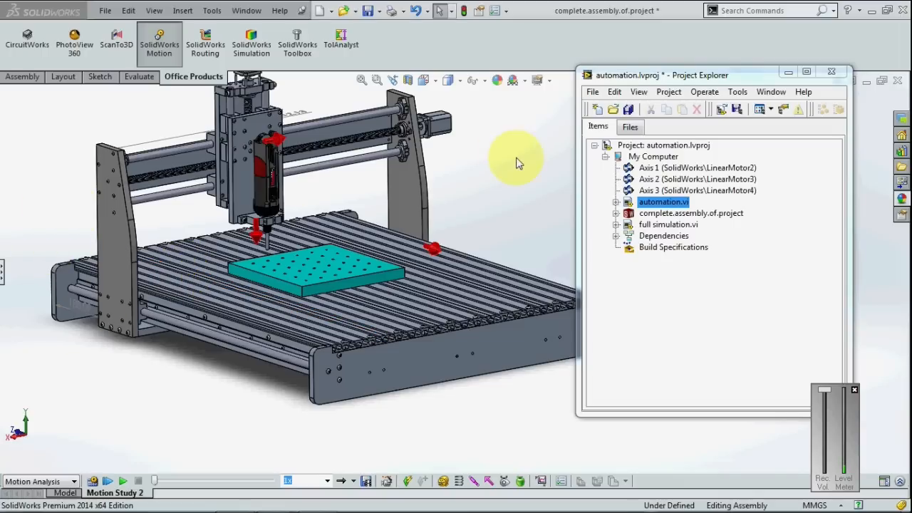
mouse_move(569, 208)
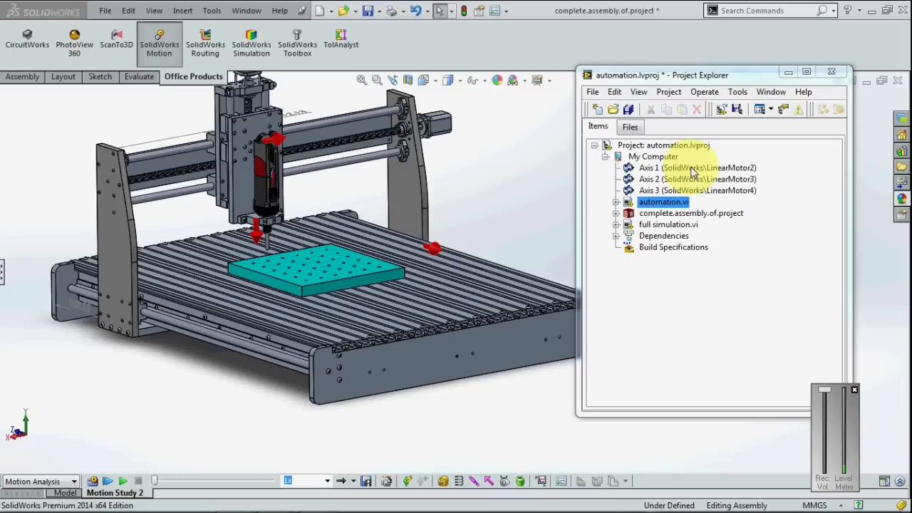
Step: Review the three SolidWorks motor axes listed in the Project Explorer
click(696, 168)
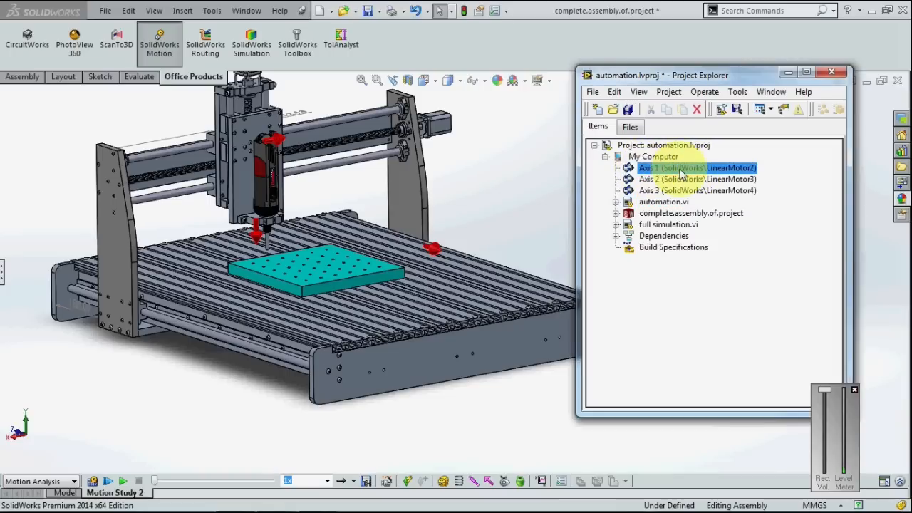
click(655, 180)
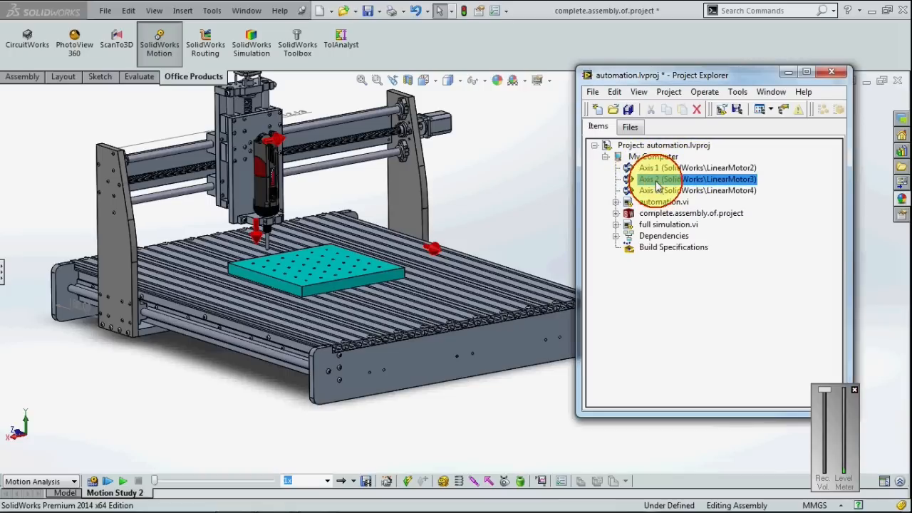
click(697, 191)
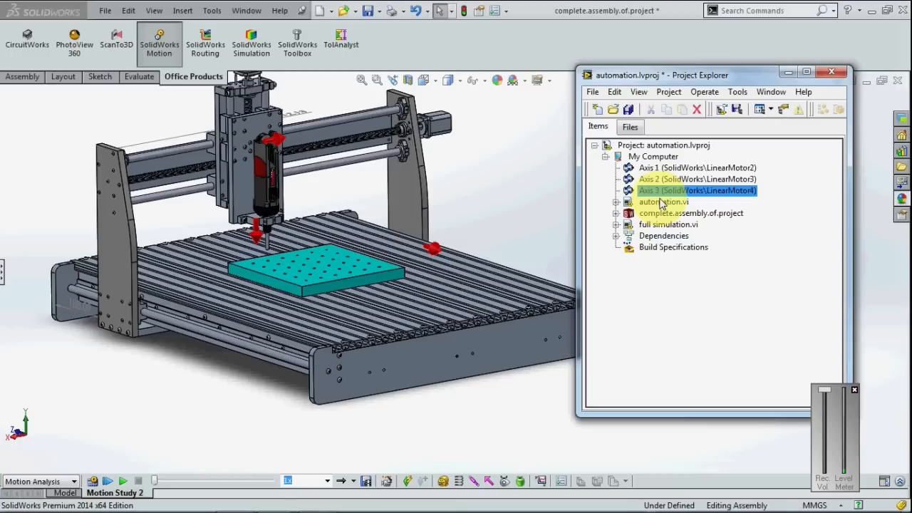
Step: Bring up automation.vi and look over its straight-line move block diagram
double_click(664, 203)
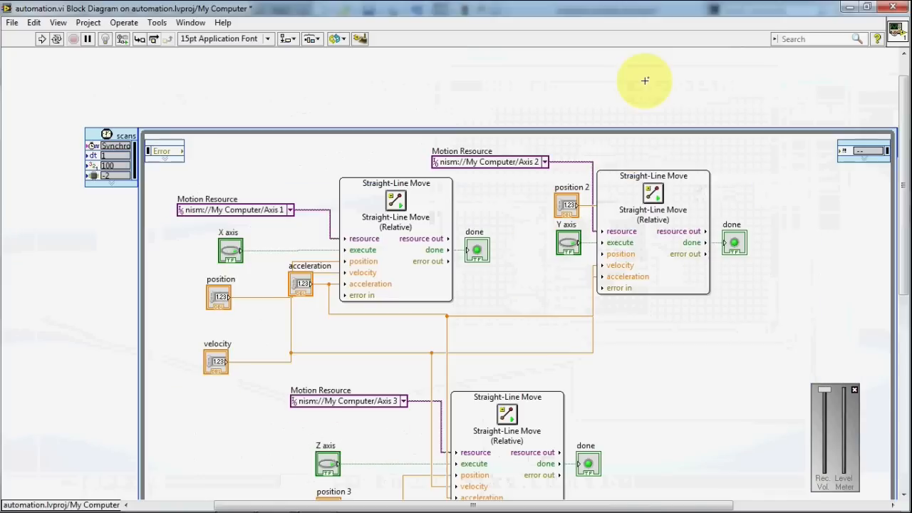
scroll(down, 3)
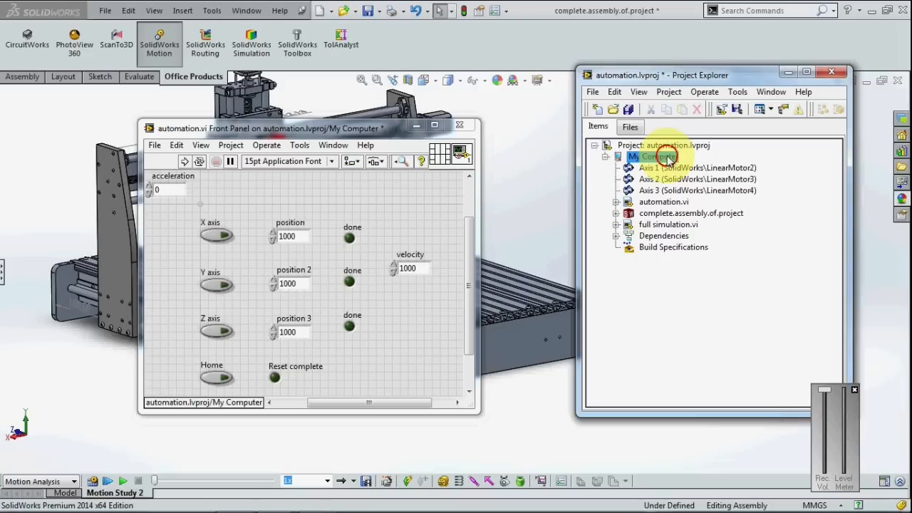
Step: Deploy the My Computer target with its axes and assembly, then dismiss the progress window
click(669, 191)
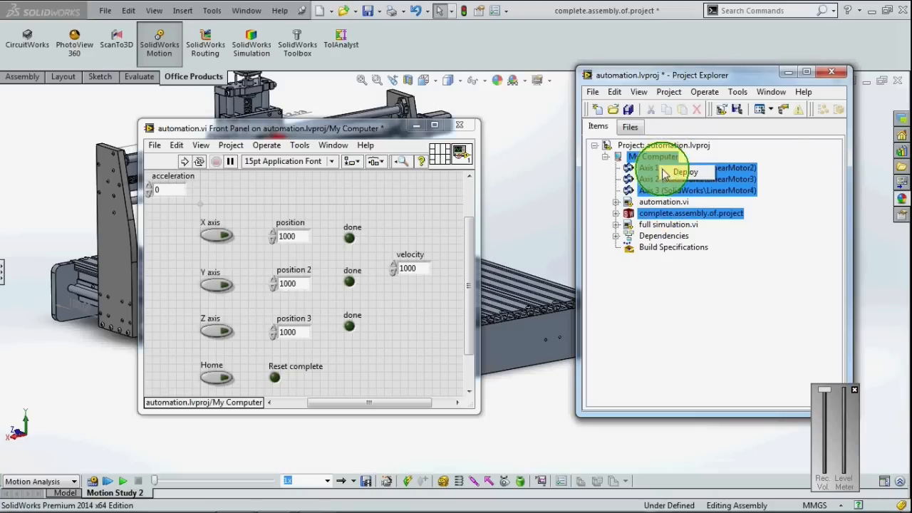
click(683, 171)
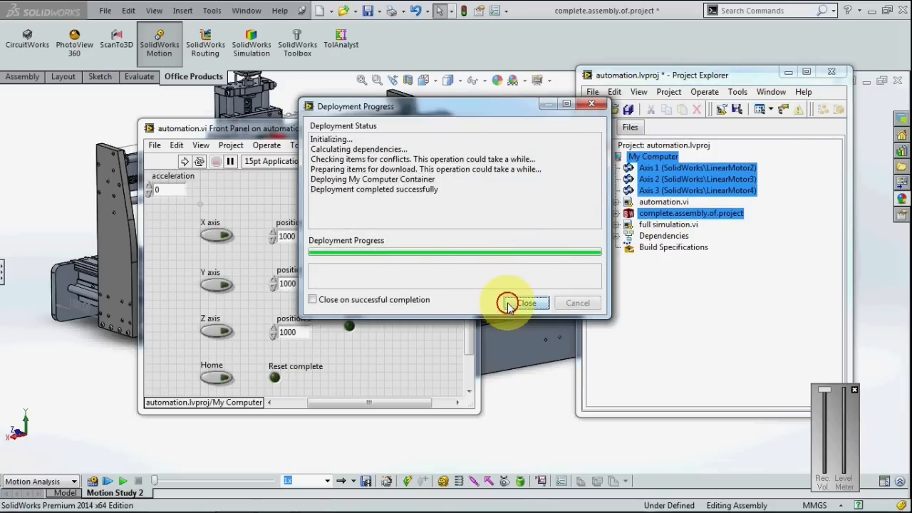
click(526, 302)
text(1000)
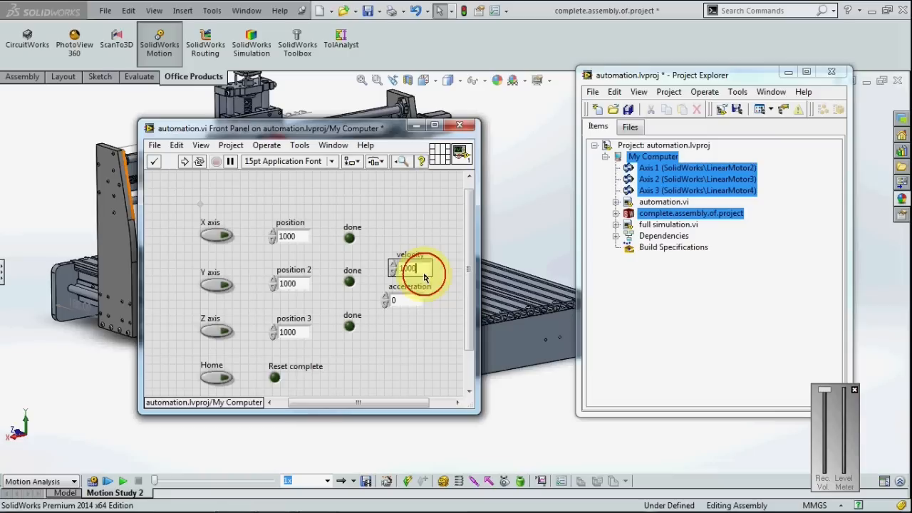
Step: Set acceleration to 10000 (velocity 1000) and start automation.vi
click(394, 299)
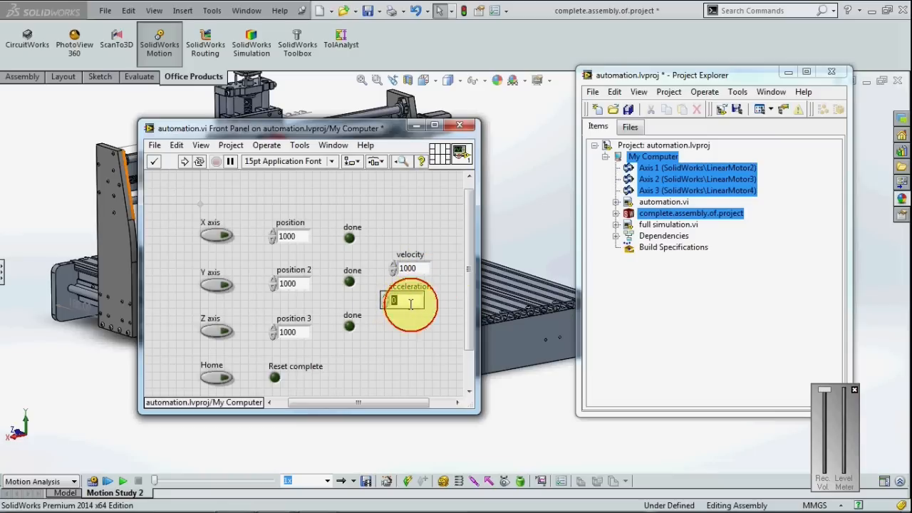
text(10000)
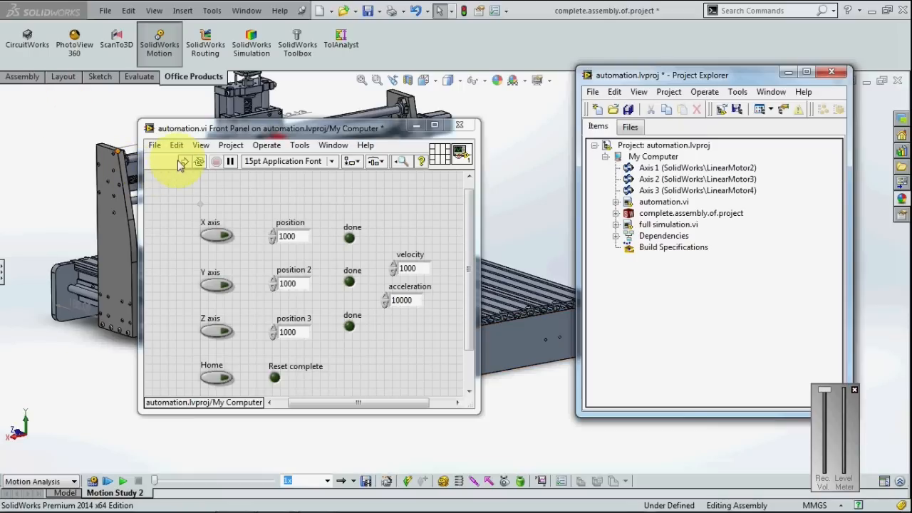
click(182, 161)
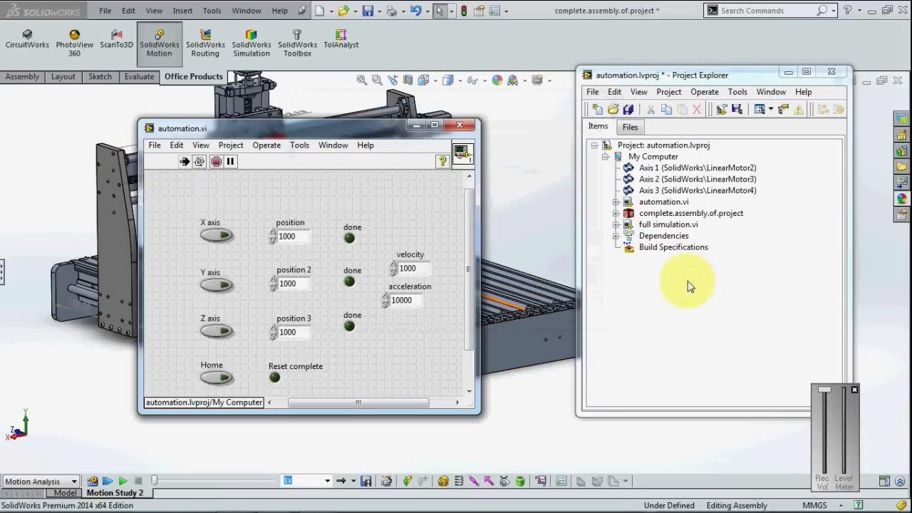
click(690, 214)
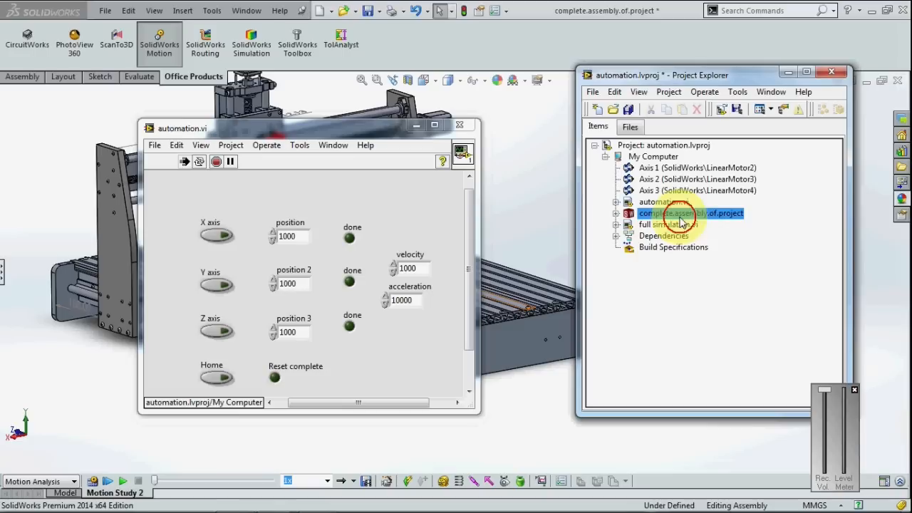
mouse_move(712, 228)
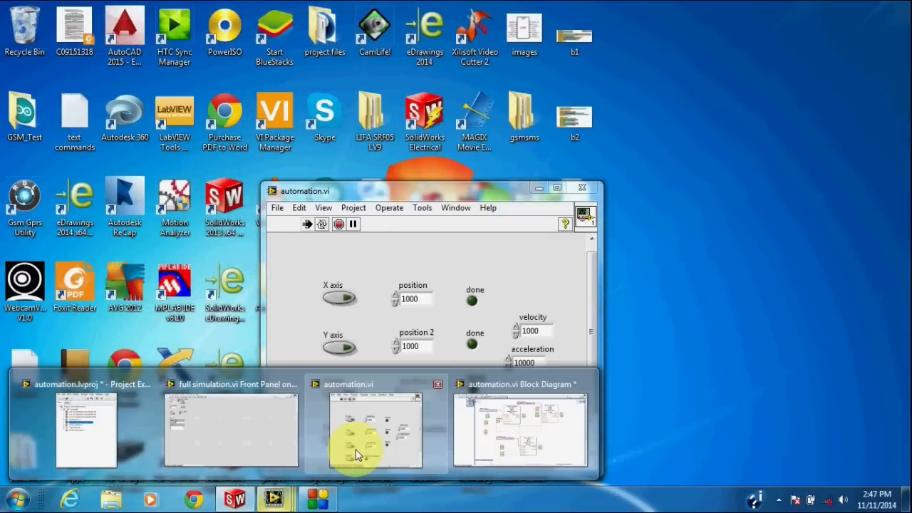
Step: Toggle the Home switch so the milling head travels to its home position
click(373, 427)
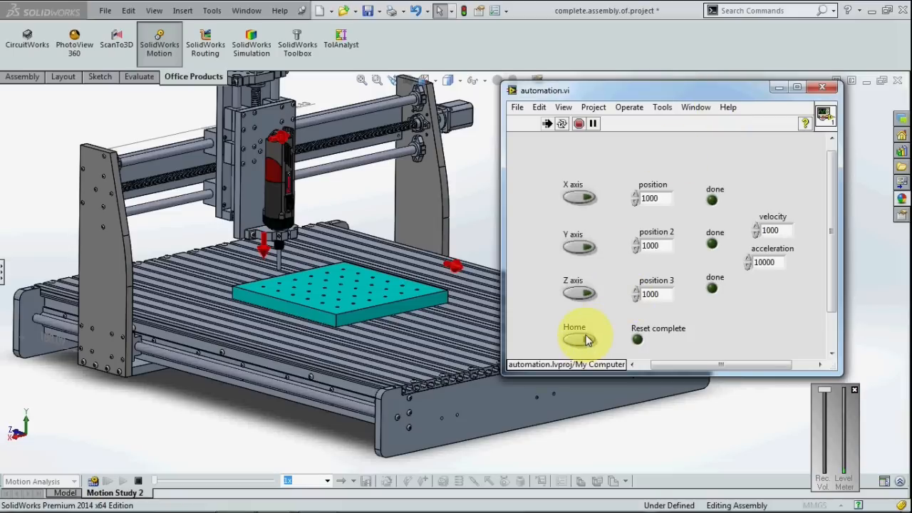
click(578, 339)
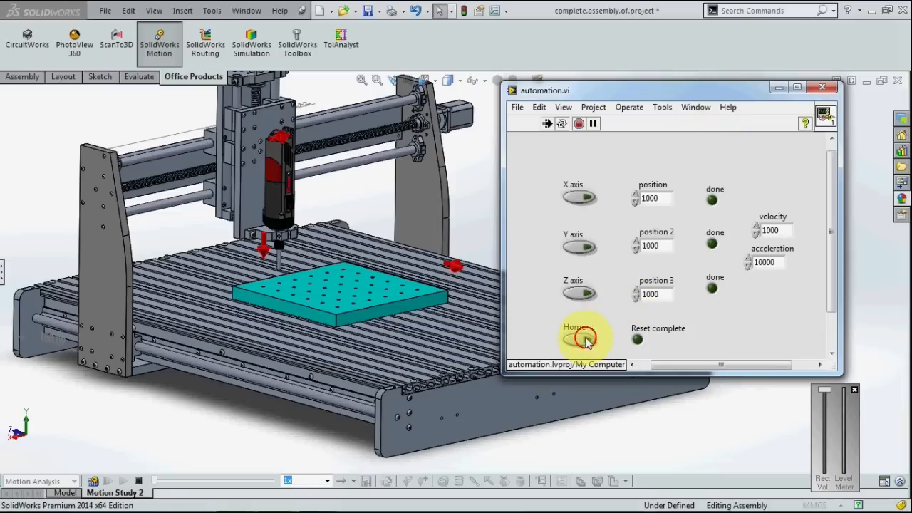
click(578, 339)
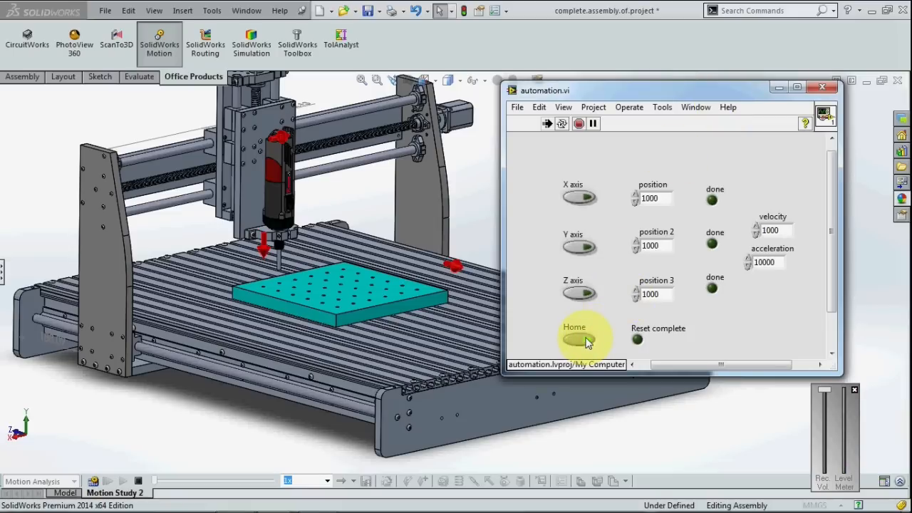
click(578, 339)
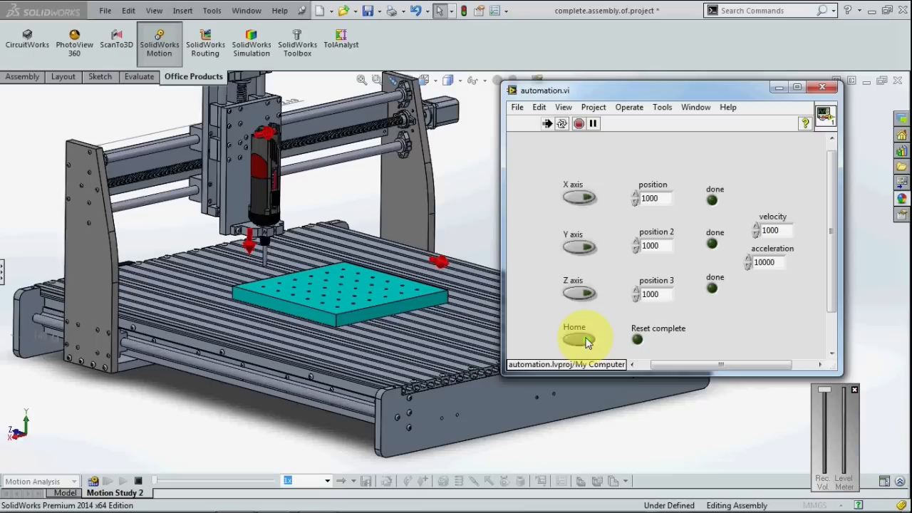
click(578, 339)
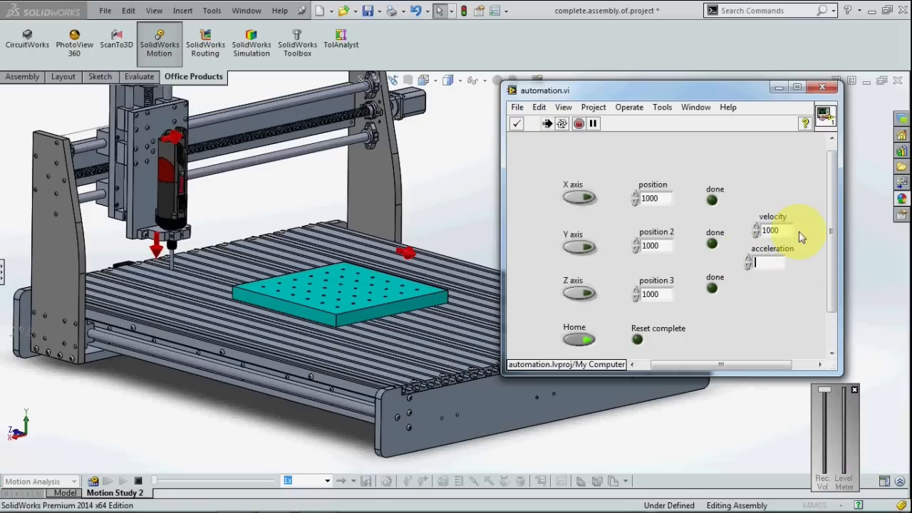
Step: Restore acceleration 10000, set the X target position to 50 and move the X axis there
text(10000)
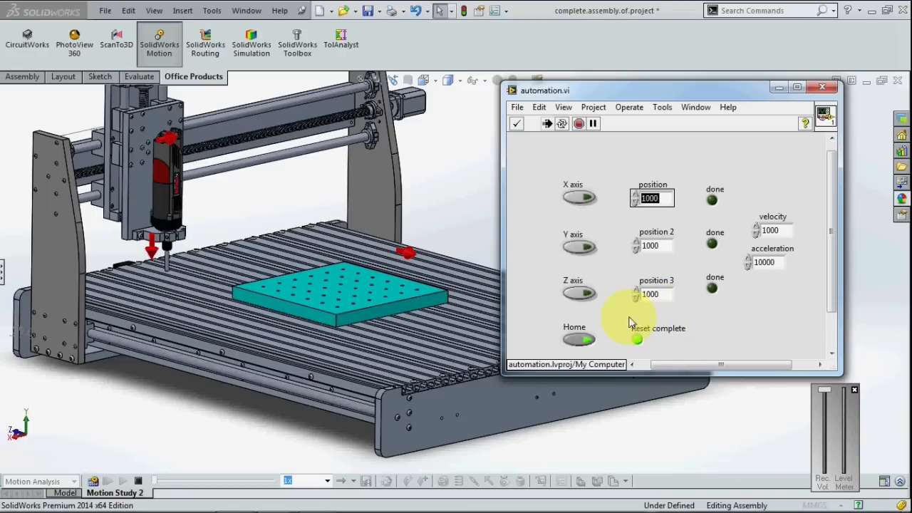
click(649, 198)
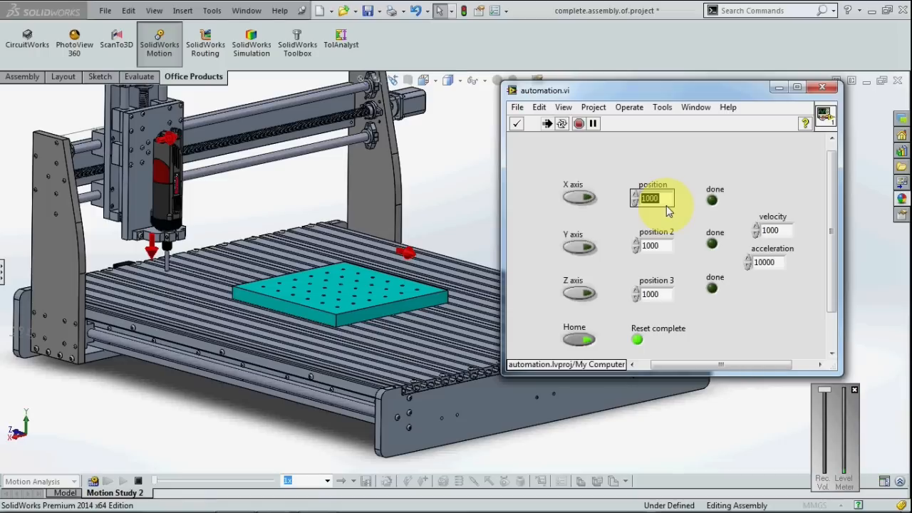
text(18)
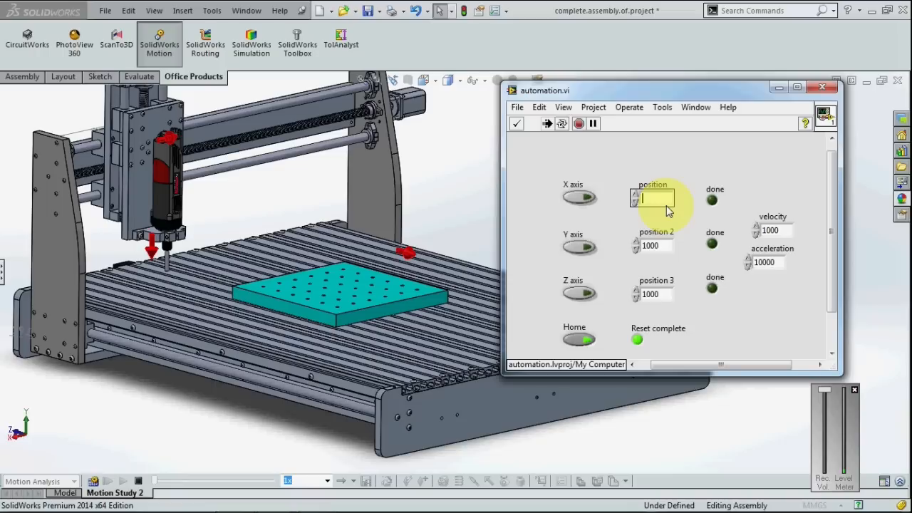
text(50)
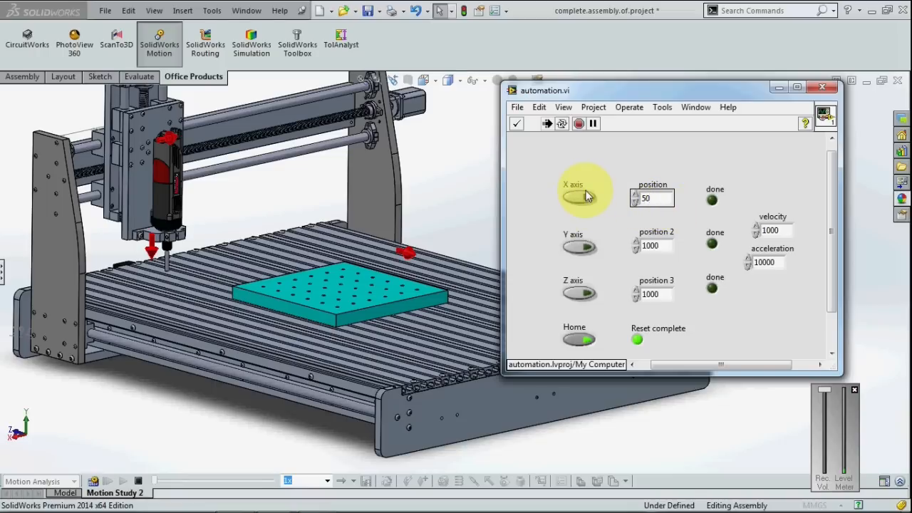
click(579, 196)
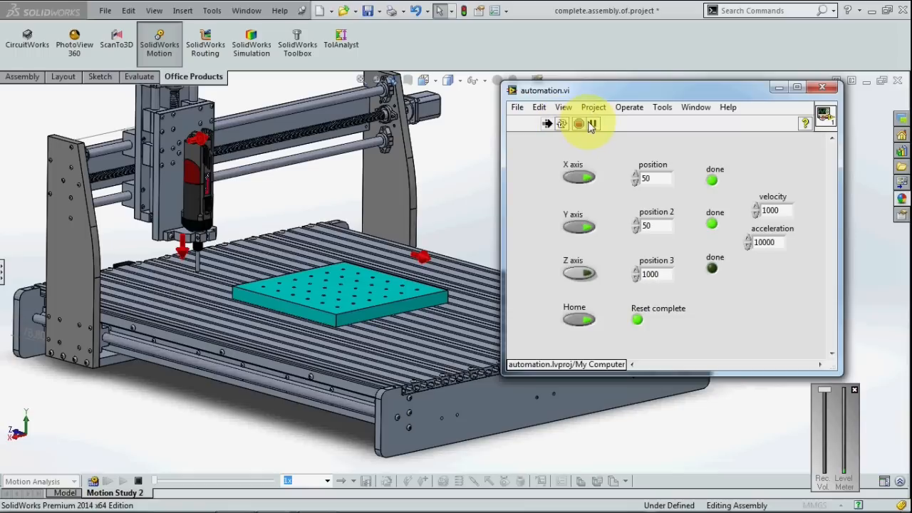
mouse_move(593, 124)
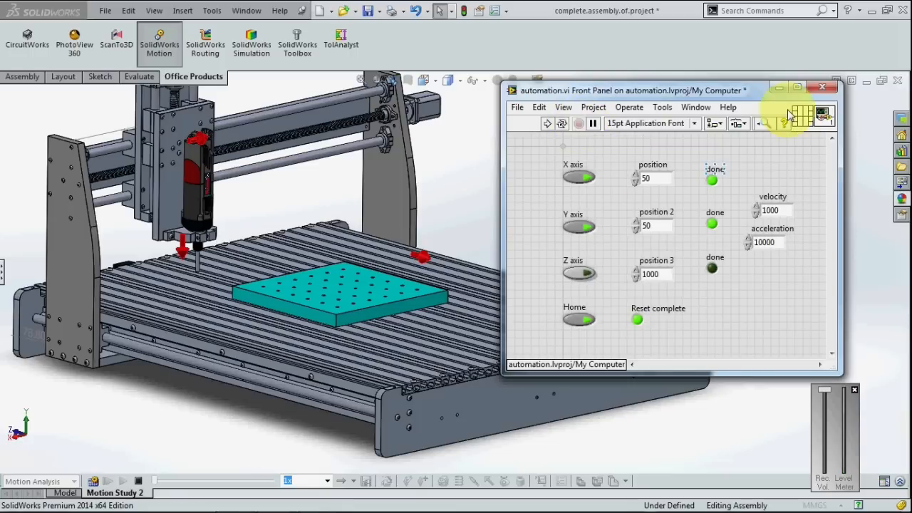
Step: Close automation.vi without saving and bring up full simulation.vi from the project
click(822, 88)
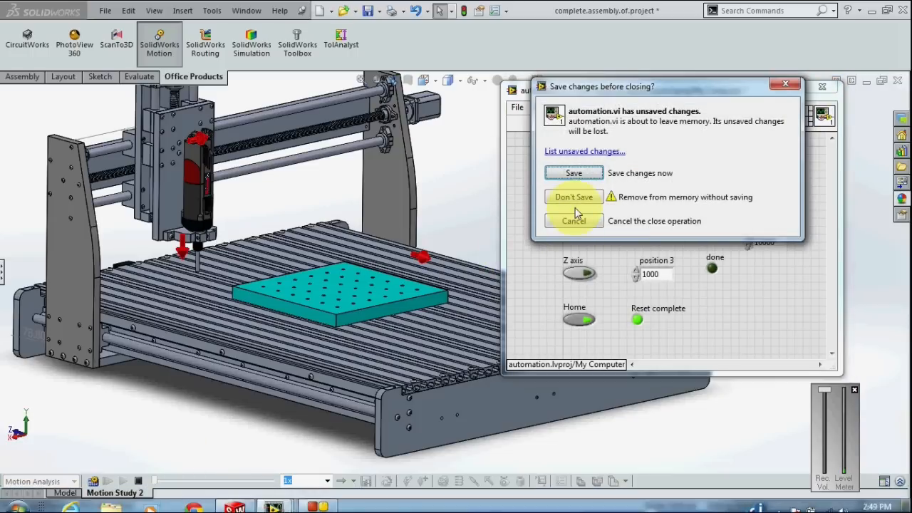
click(572, 196)
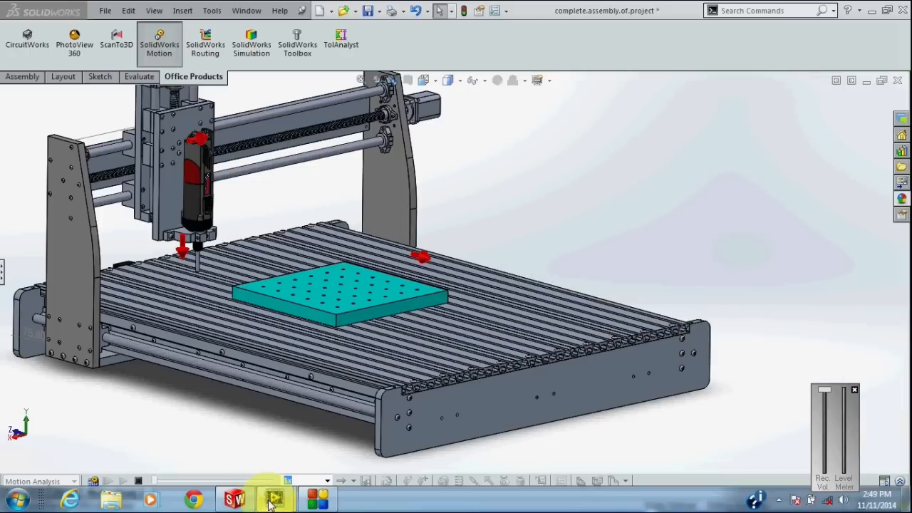
click(273, 498)
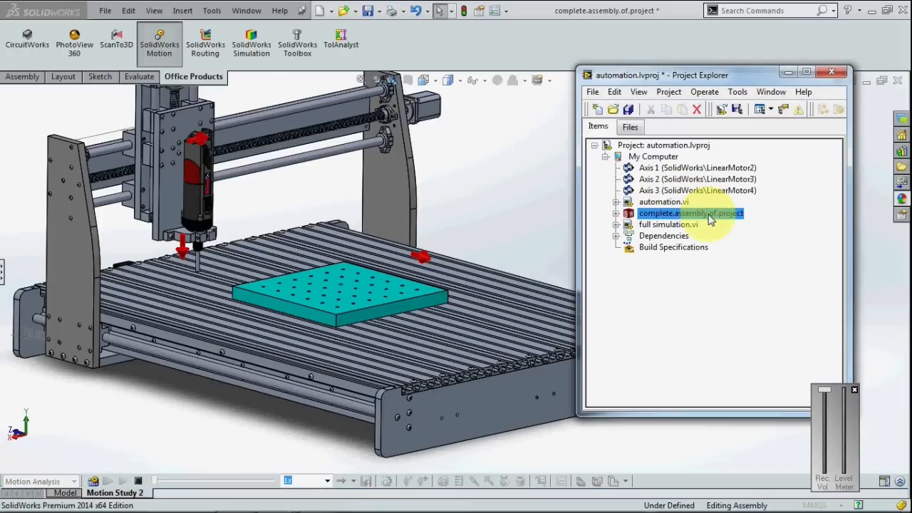
double_click(667, 225)
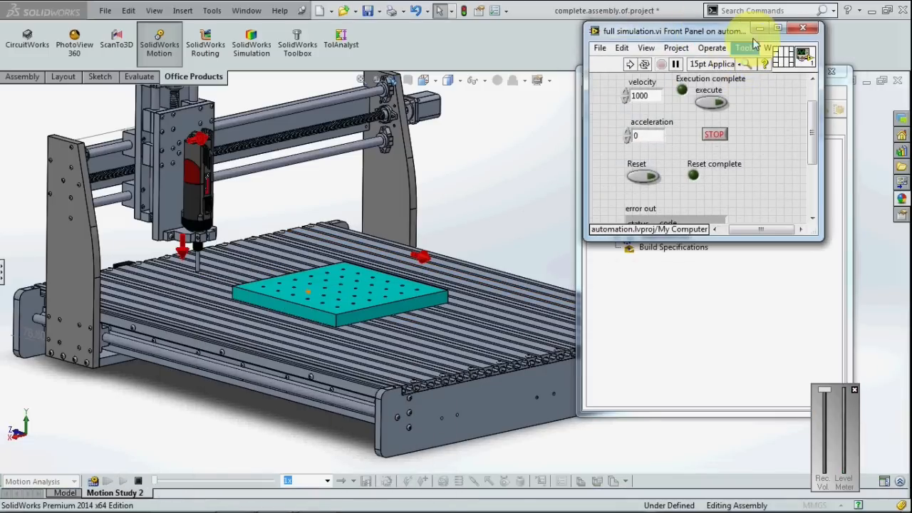
Step: Review the full simulation block diagram's chain of Straight-Line Move nodes
click(191, 23)
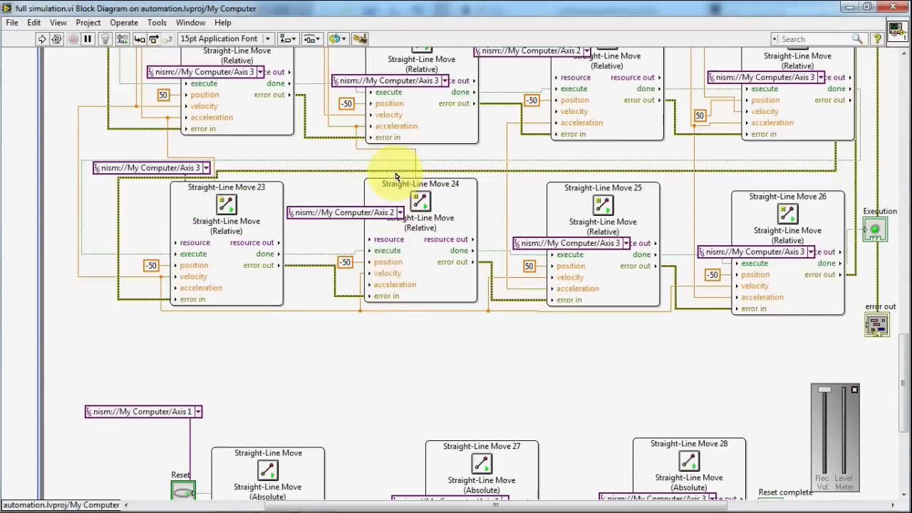
scroll(down, 3)
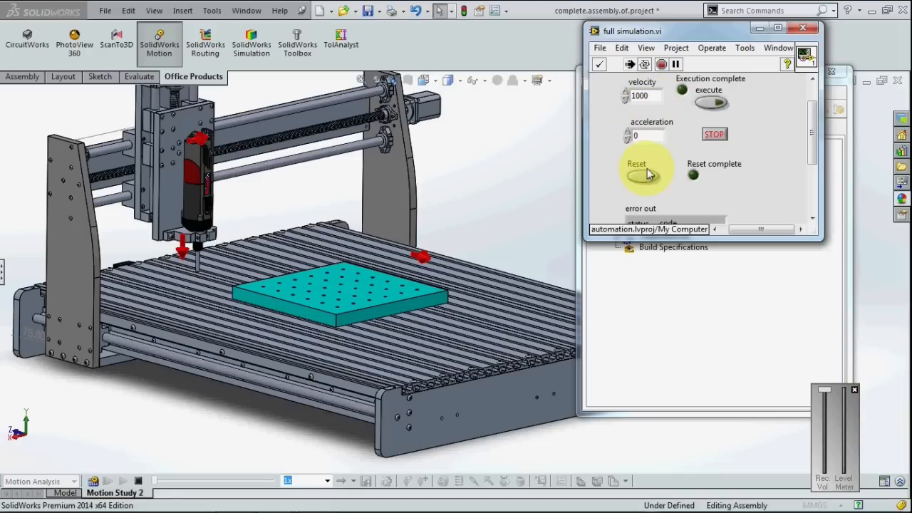
Step: Reset the machine to its starting position, then switch Reset back off
click(641, 176)
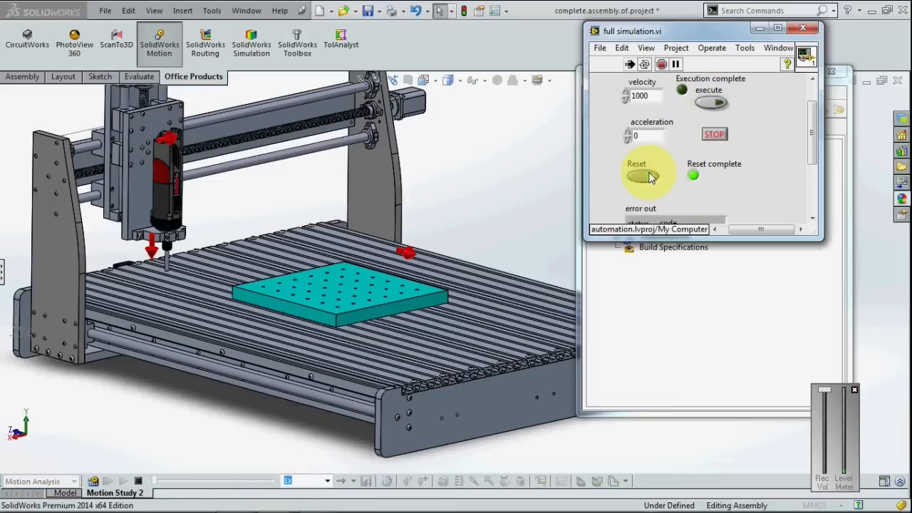
click(638, 177)
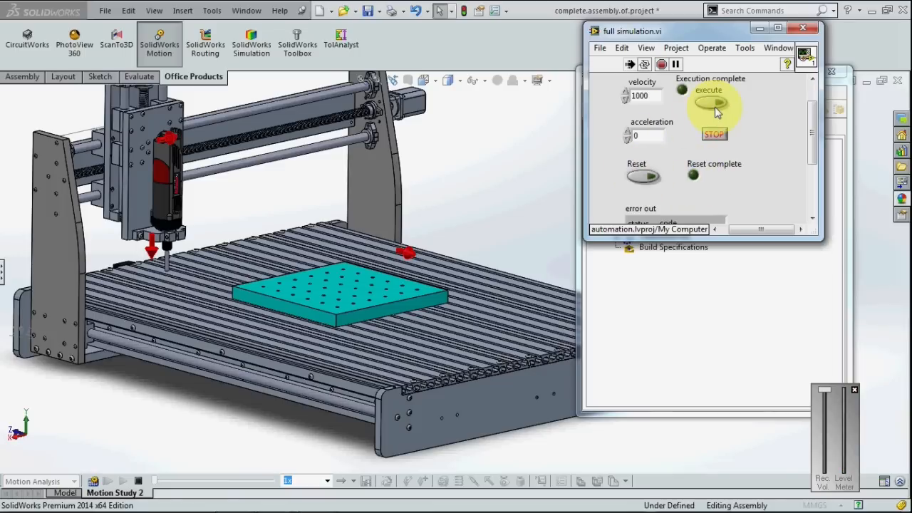
Step: Execute the drilling simulation so the head moves over the workpiece at velocity 1000
click(709, 102)
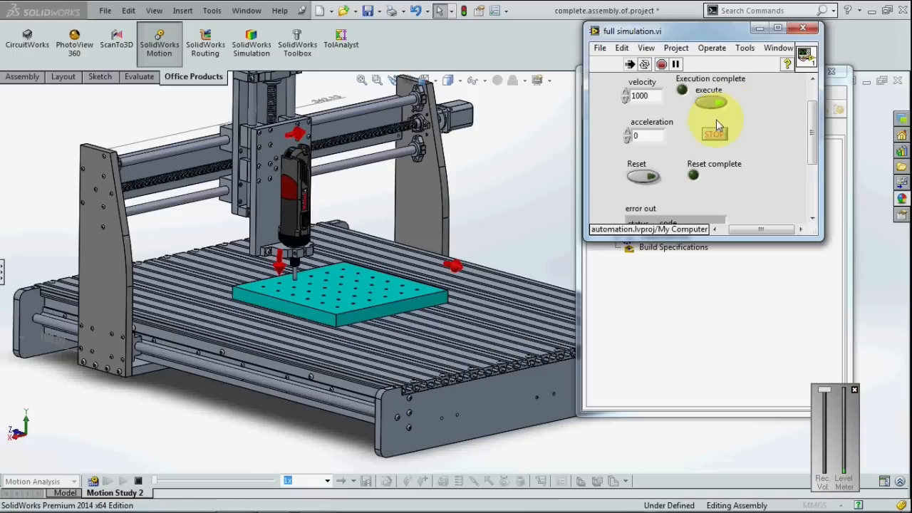
Step: Raise velocity to 10000, rerun the simulation and dismiss the deployment progress window
click(714, 134)
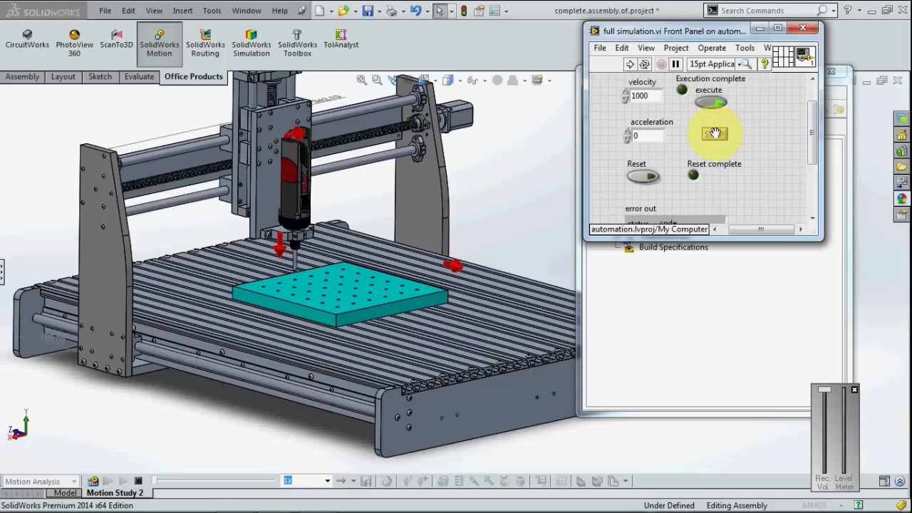
click(710, 102)
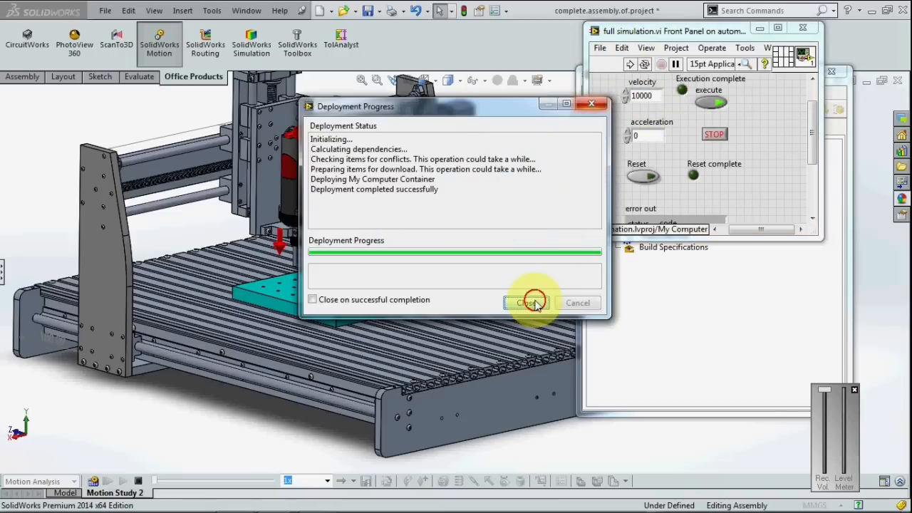
click(526, 302)
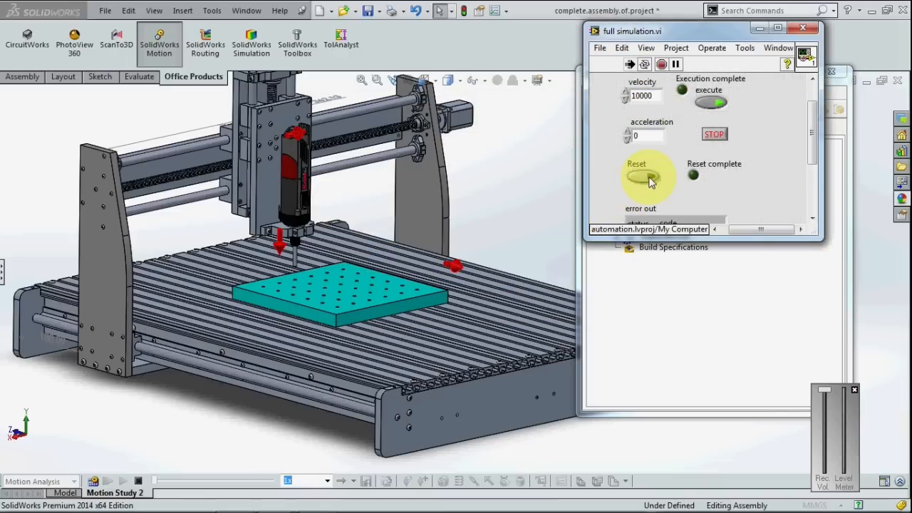
Step: Engage Reset so the gantry and spindle travel to their home position
click(644, 177)
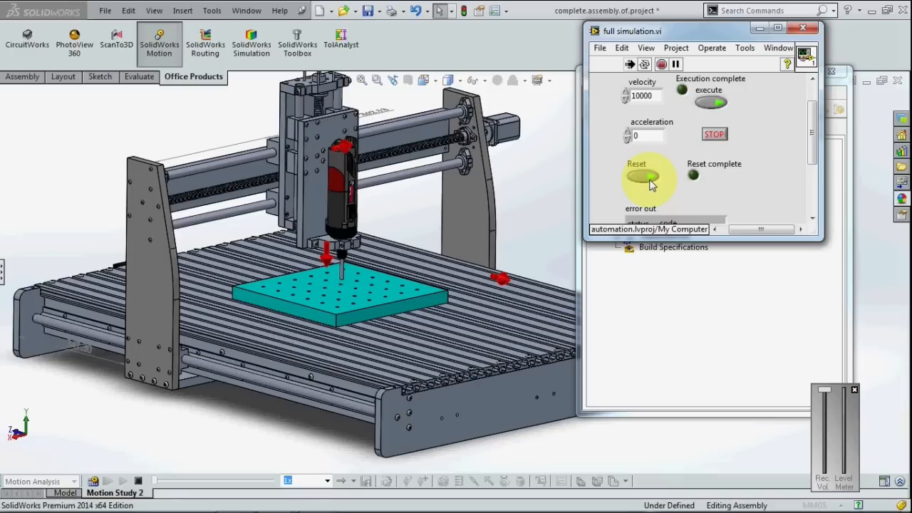
click(644, 177)
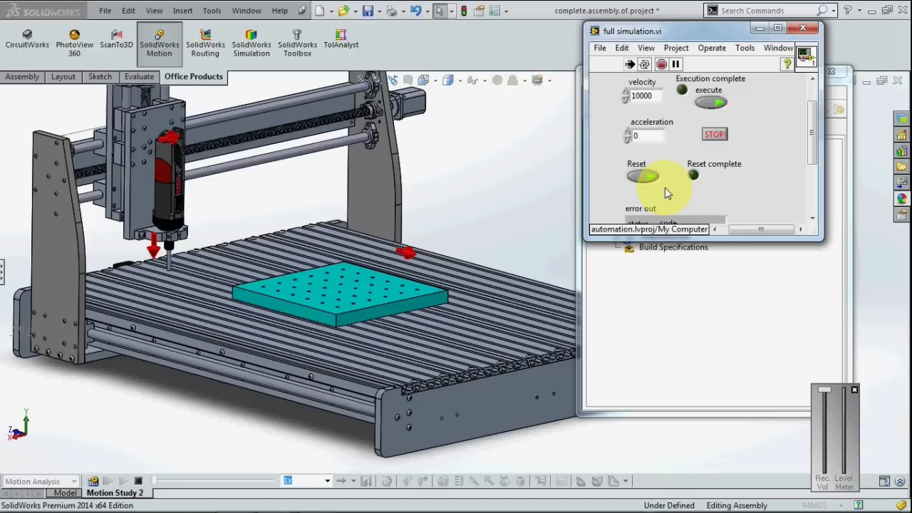
Step: Release Reset so the gantry returns near the table centre at velocity 100000
click(641, 176)
text(0)
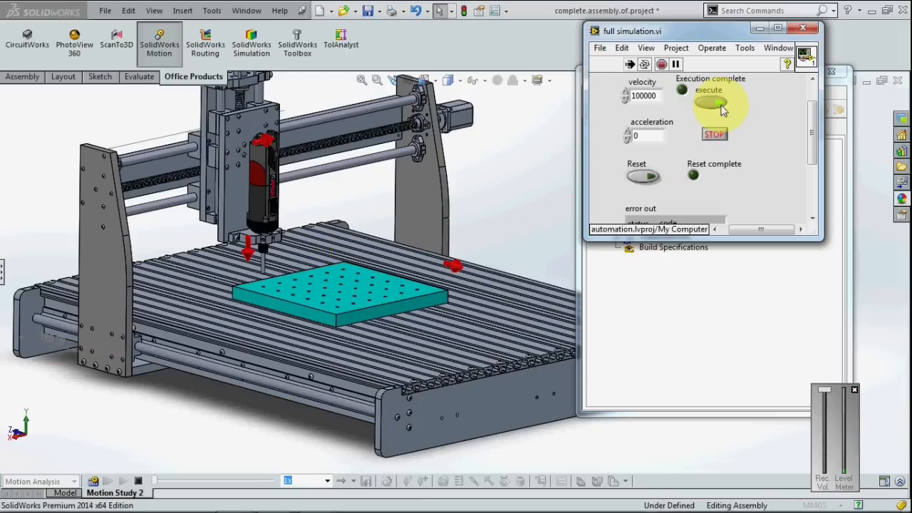
Step: Run the drilling simulation at velocity 100000 until Execution complete lights
click(710, 103)
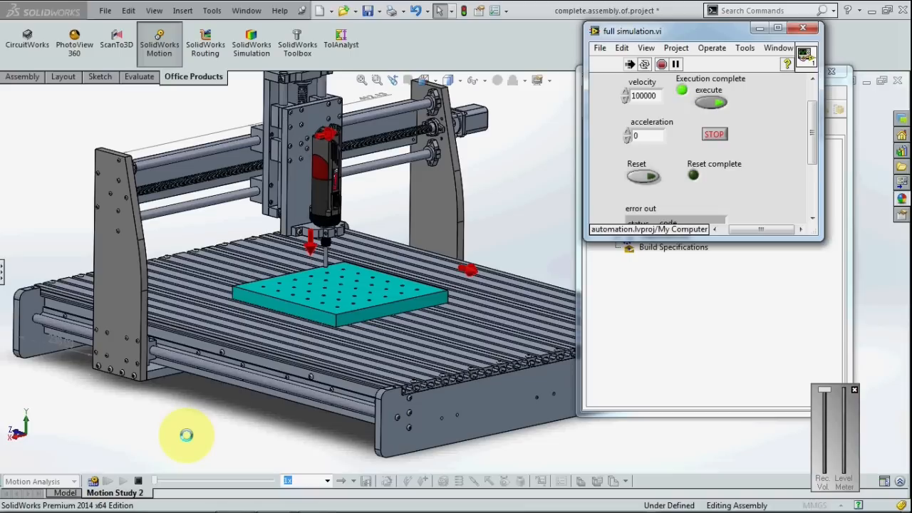
mouse_move(362, 205)
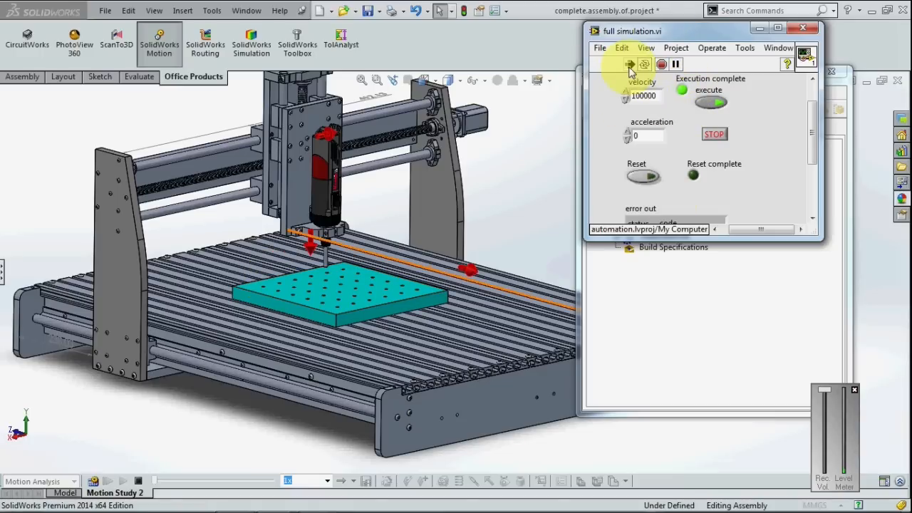
mouse_move(661, 65)
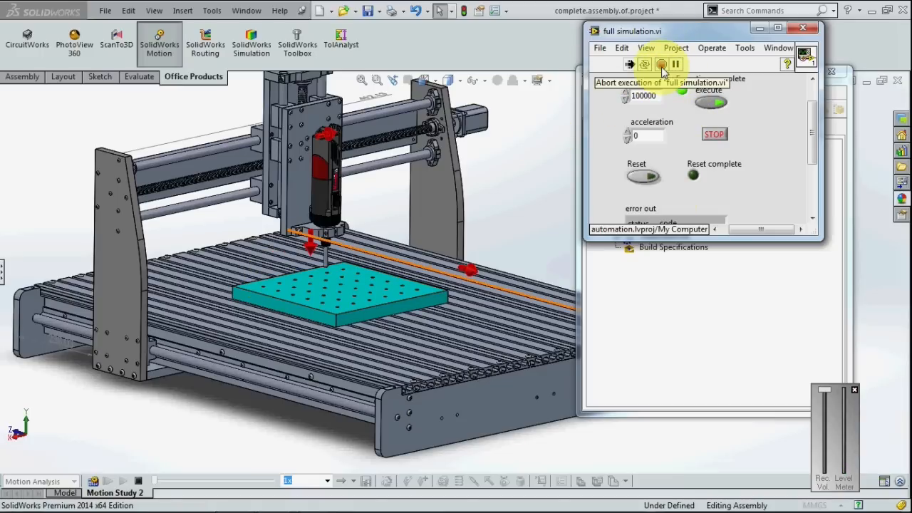
Step: Abort the full simulation VI and stop the complete.assembly.of.project motion simulation
click(715, 134)
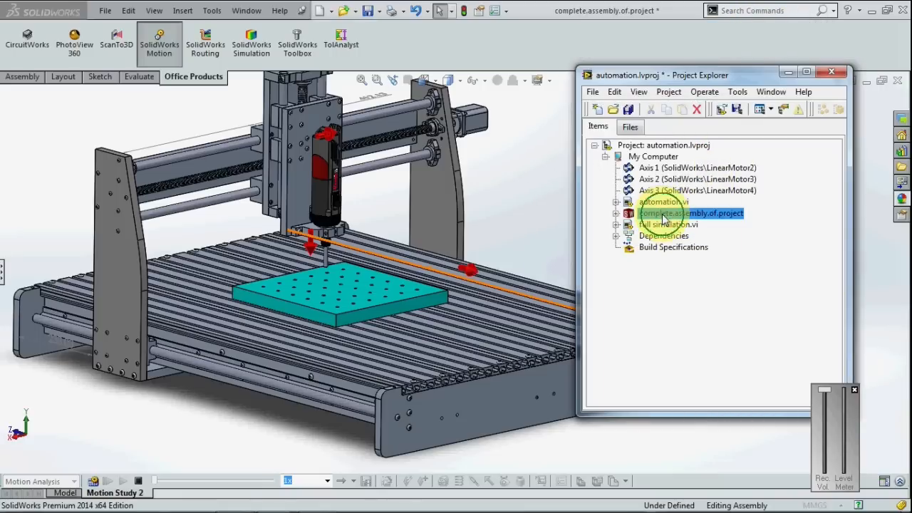
right_click(691, 214)
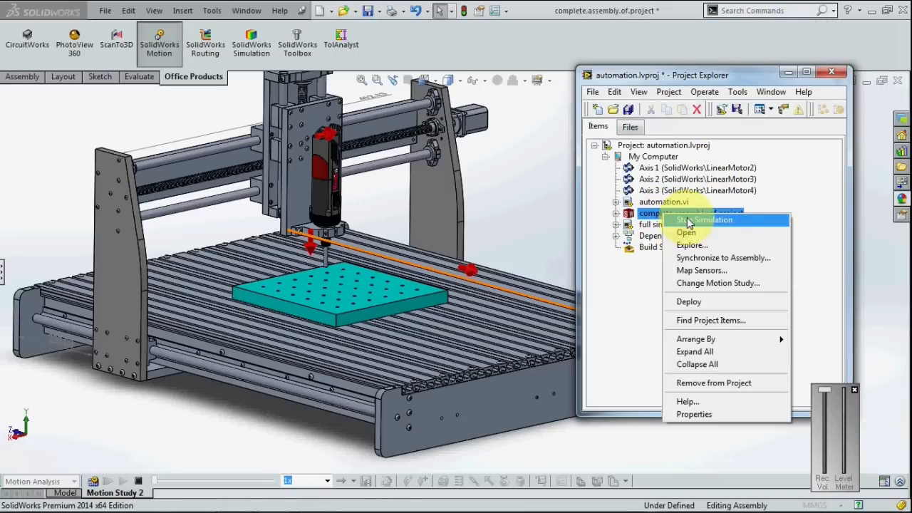
click(691, 214)
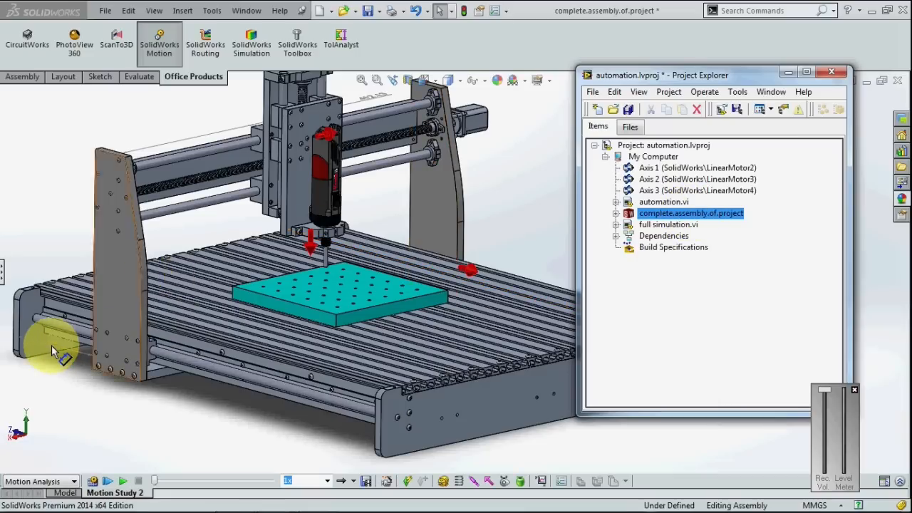
mouse_move(182, 399)
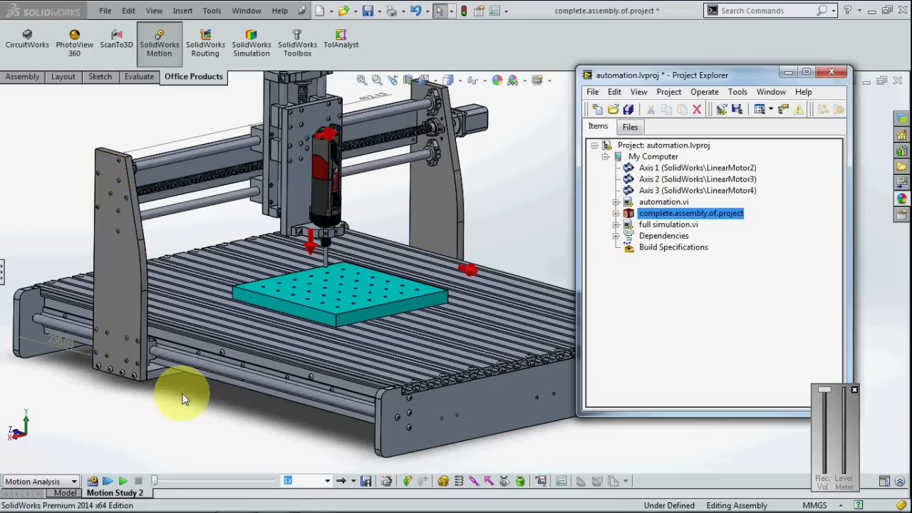
mouse_move(68, 349)
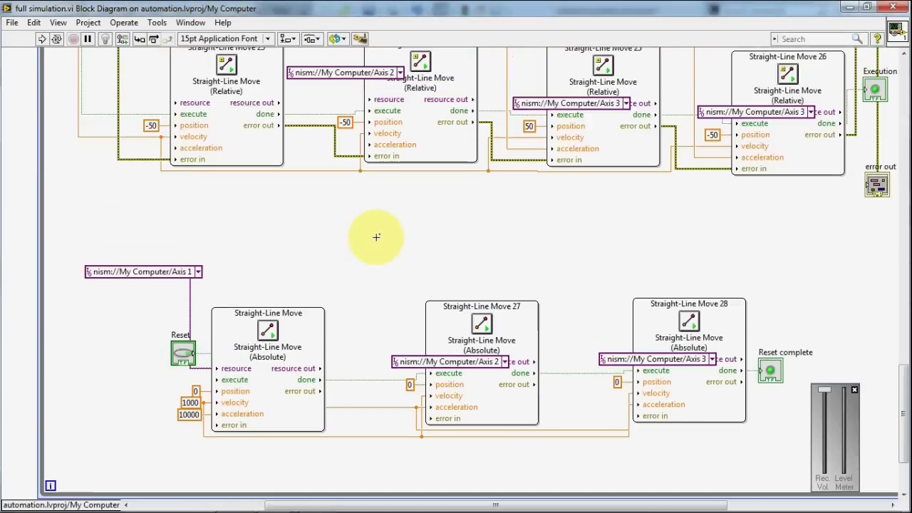
scroll(down, 3)
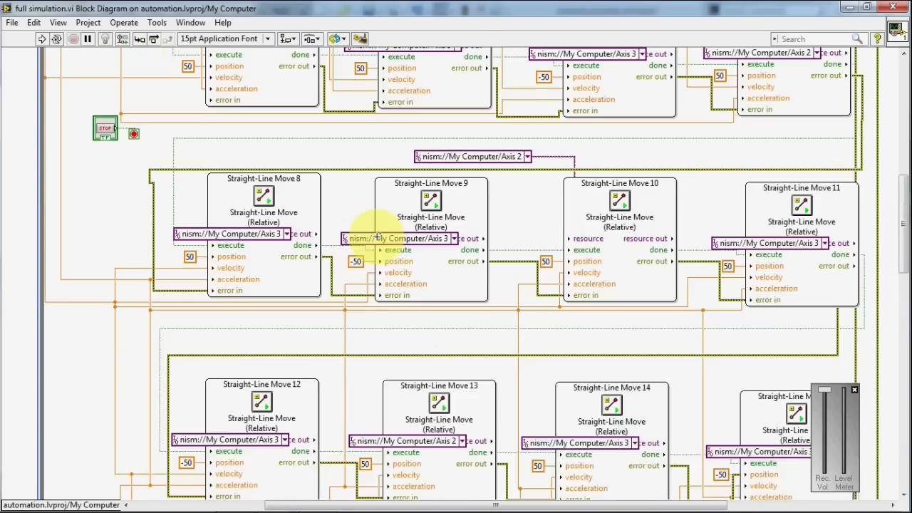